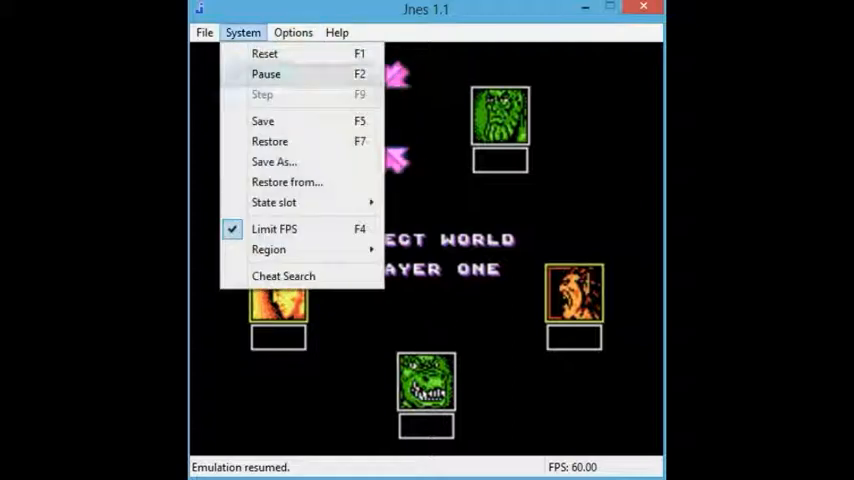
Store a save state (Silver Surfer.jst) from the Select World screen.
left_click(262, 120)
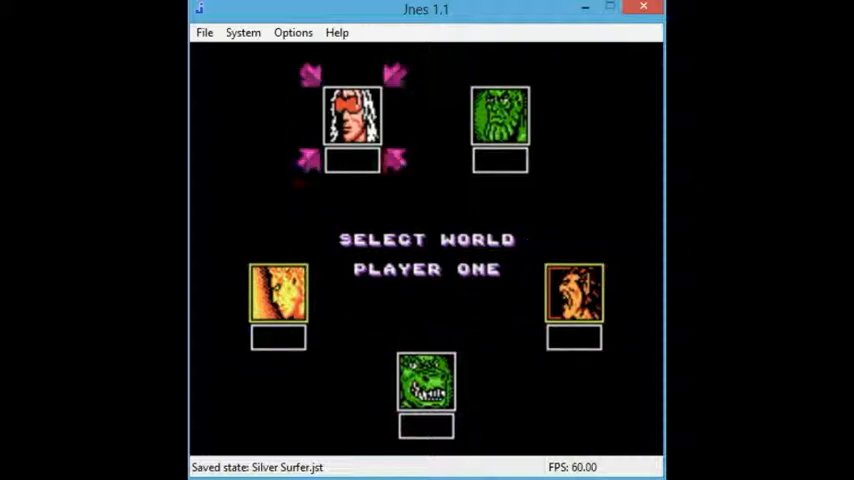
Cycle the world cursor through the top-right, right, bottom and left worlds, ending on a right-side choice.
key("Right")
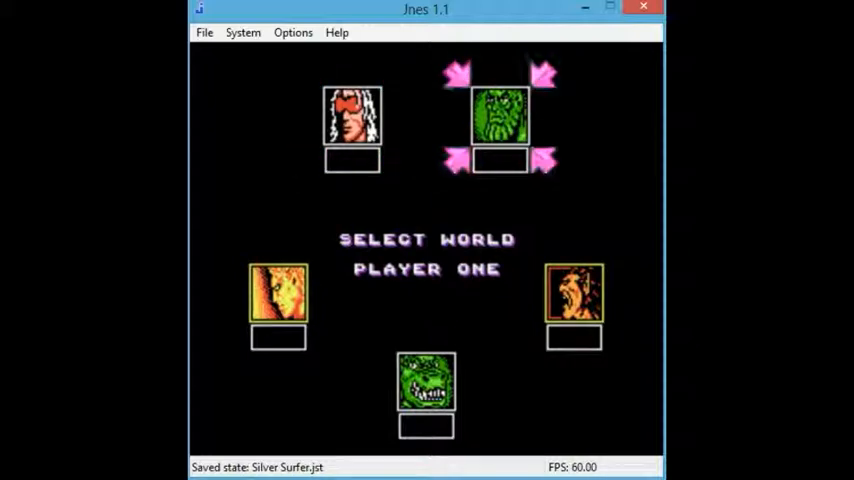
key("Right")
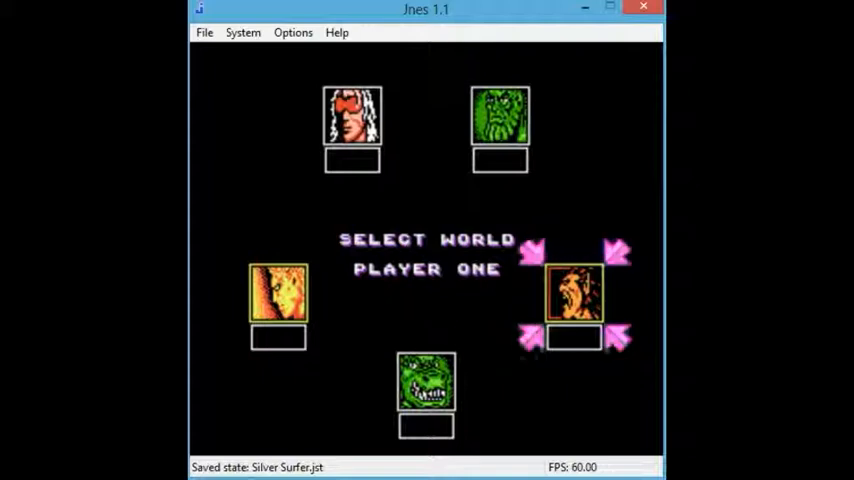
key("Down")
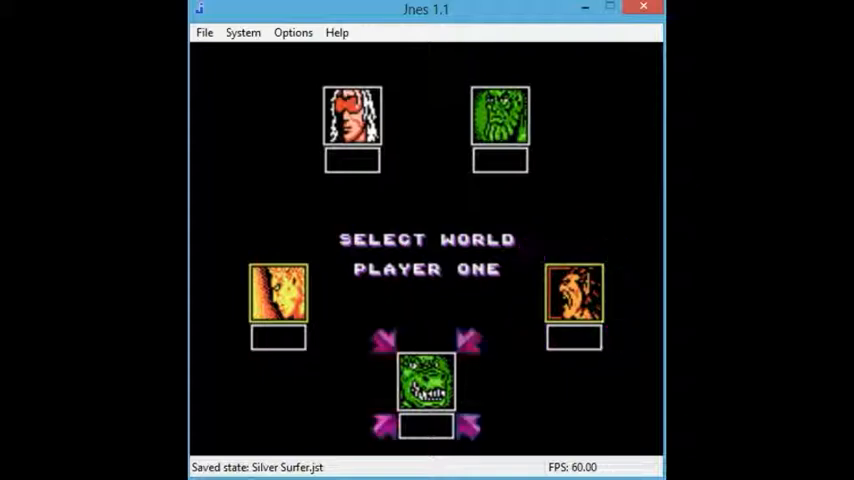
key("Left")
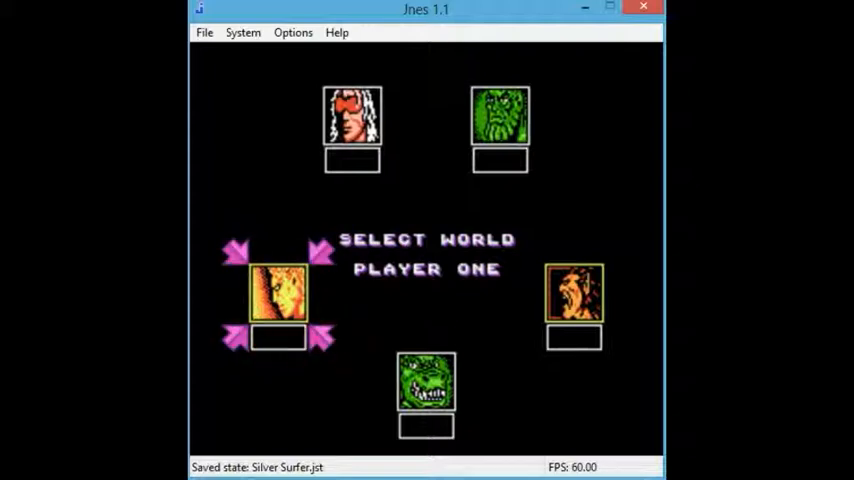
key("Up")
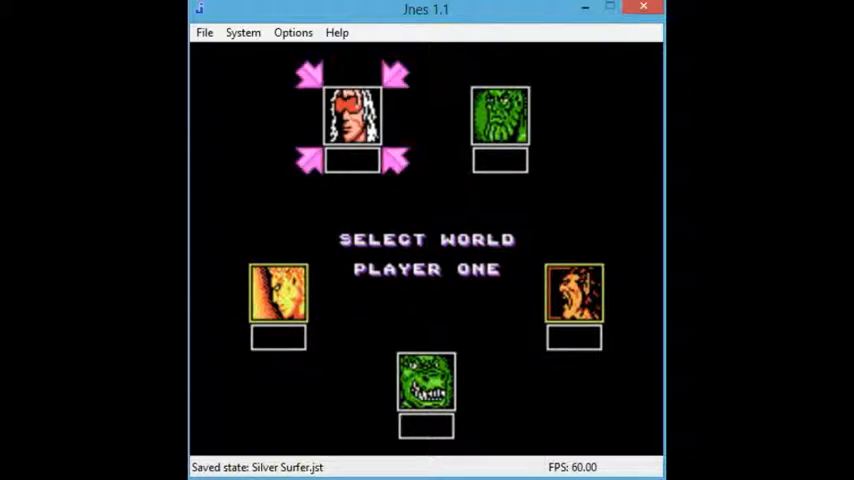
key("Right")
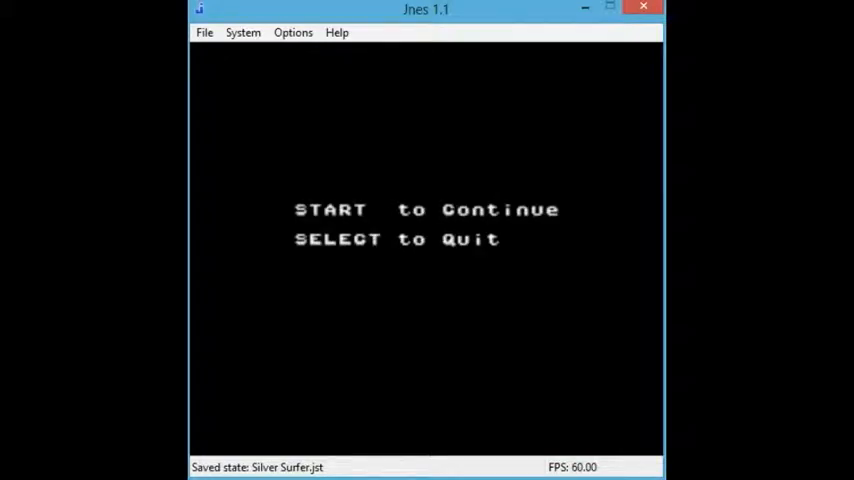
Reset Silver Surfer from the emulator's System menu.
left_click(242, 32)
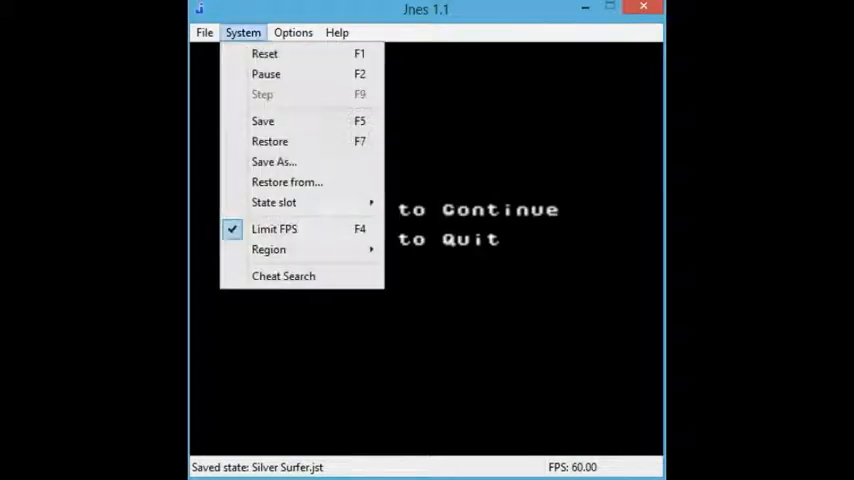
mouse_move(264, 52)
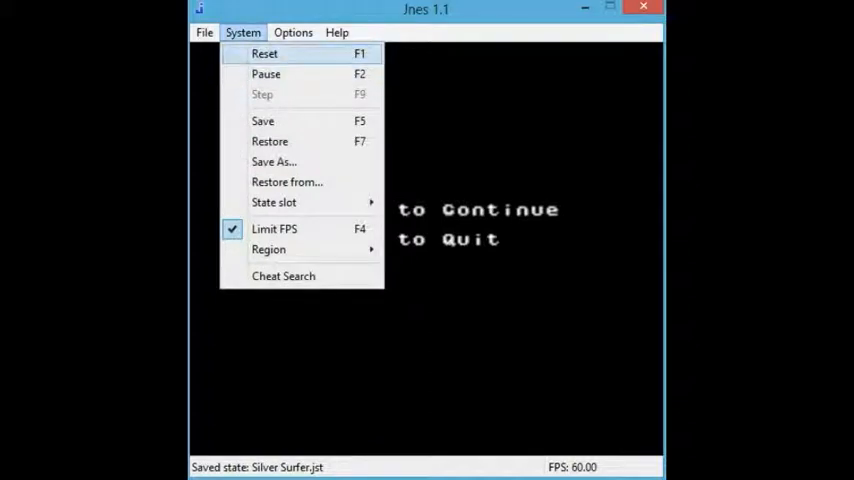
left_click(268, 140)
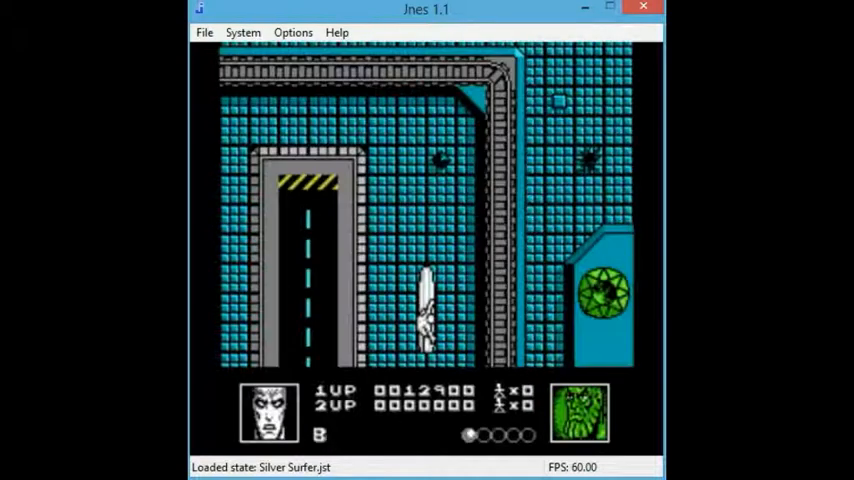
Steer Silver Surfer upward through the top-down level past the striped gate.
key("Up")
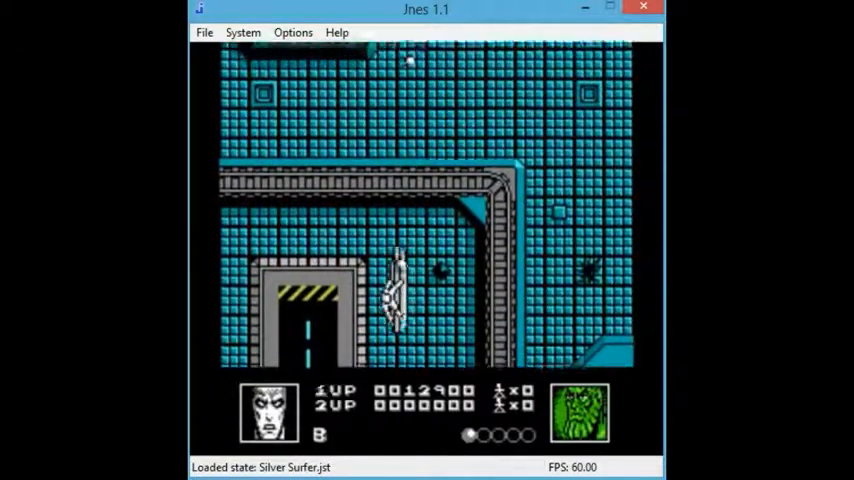